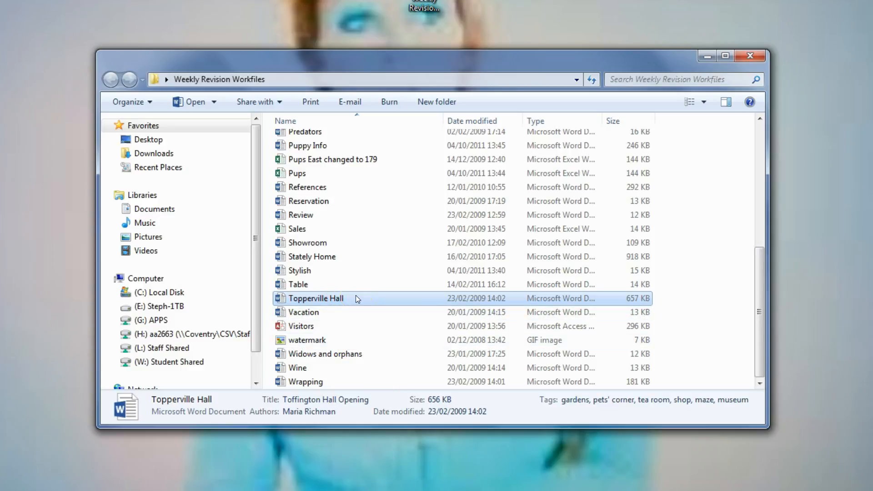
Open the Topperville Hall document from the Weekly Revision Workfiles folder
double_click(316, 299)
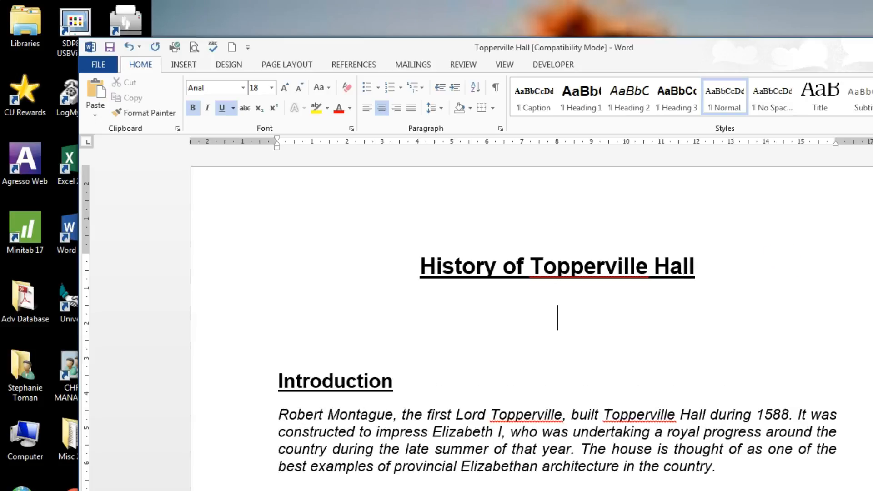
mouse_move(673, 306)
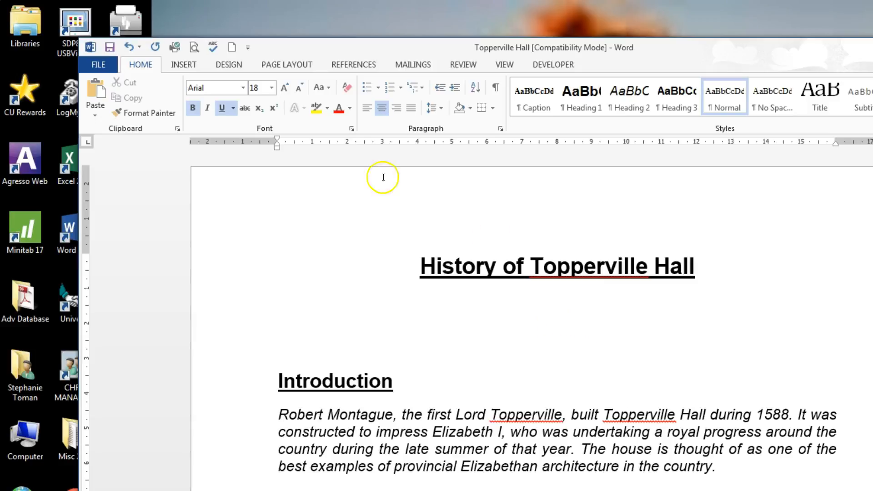
Show the References tools with the cursor below the History of Topperville Hall title
left_click(353, 65)
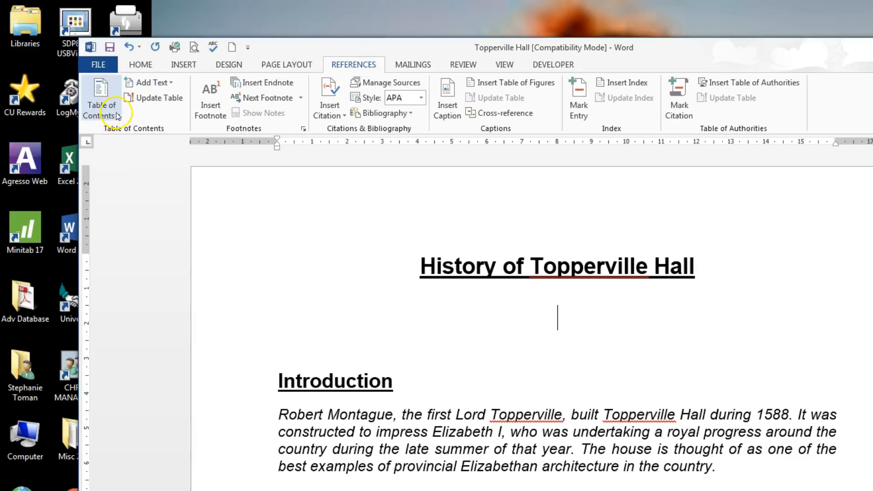
Bring up the Custom Table of Contents settings for the document
left_click(101, 100)
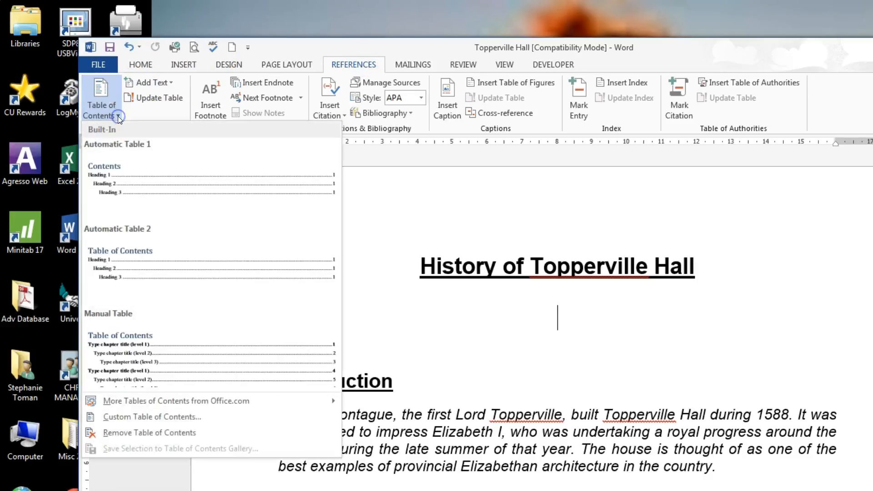
mouse_move(133, 433)
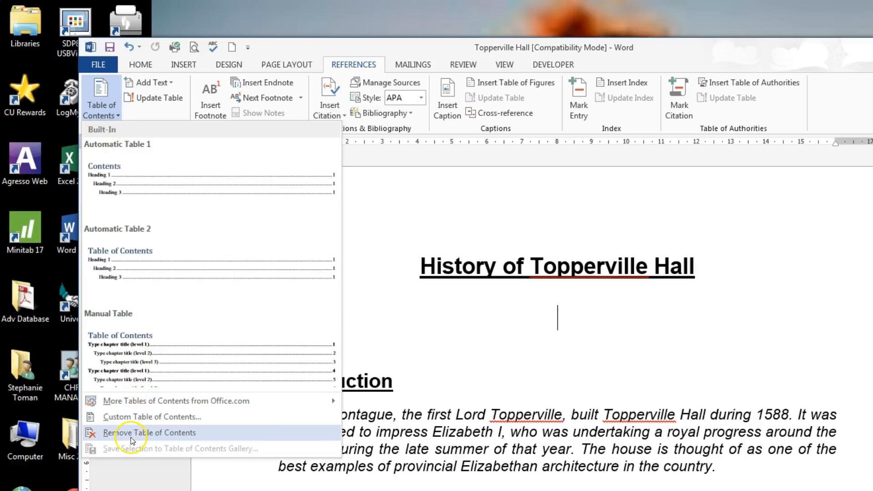
mouse_move(151, 416)
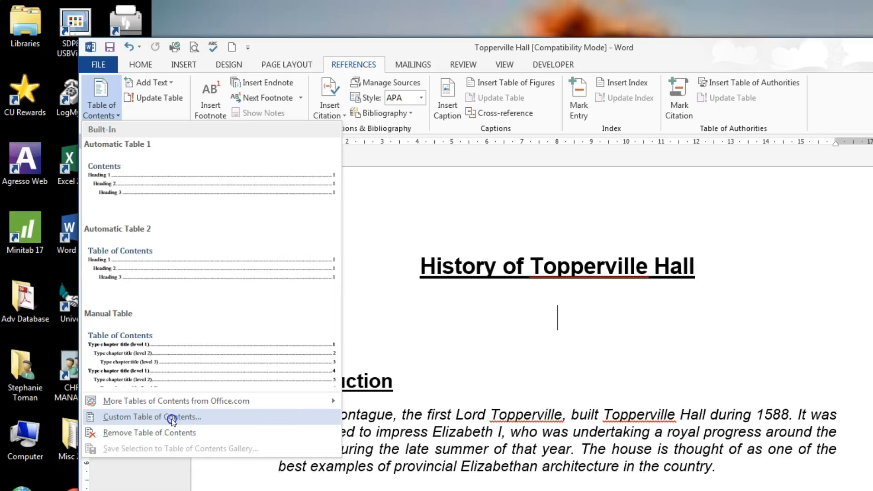
left_click(152, 417)
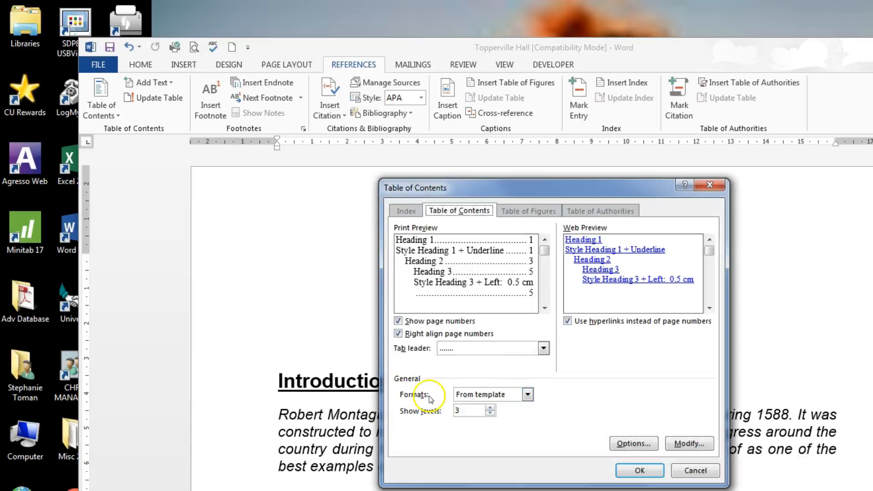
Choose the Classic format with a dotted tab leader and 2 heading levels
left_click(527, 394)
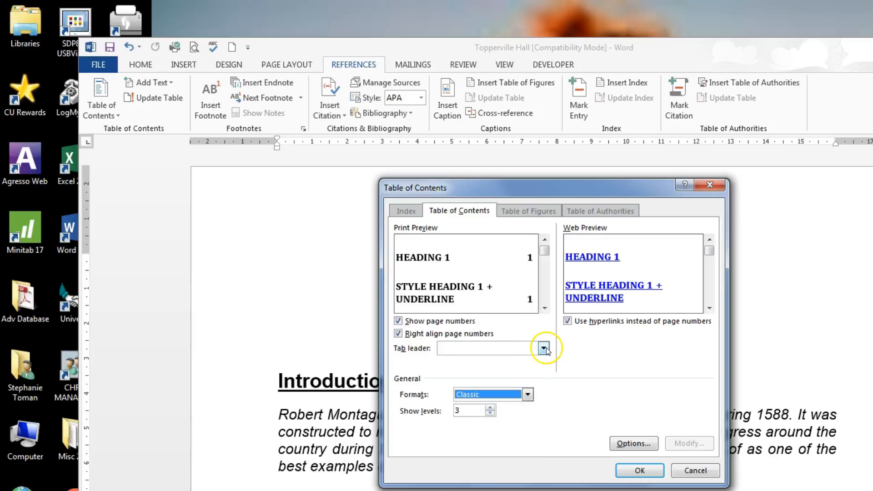
left_click(543, 348)
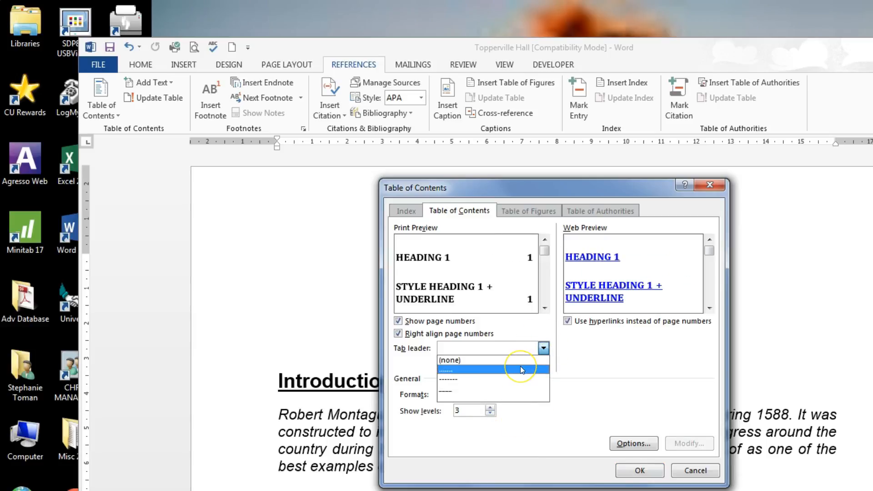
left_click(493, 371)
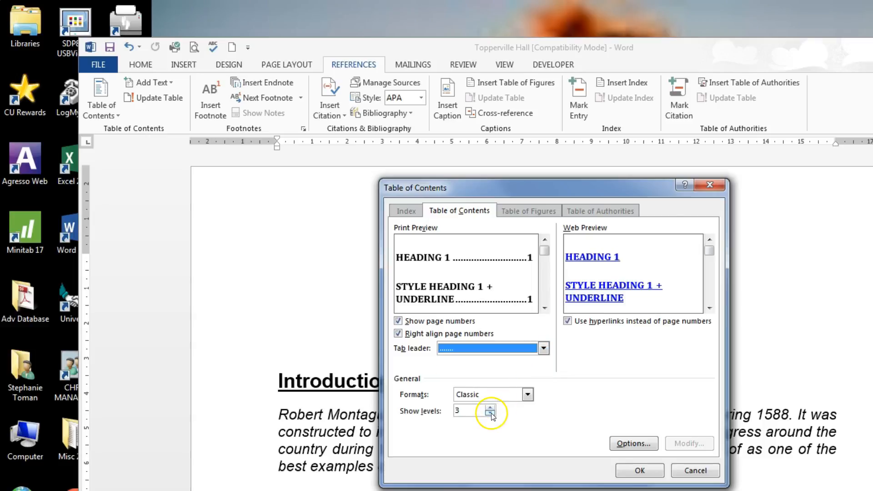
left_click(490, 414)
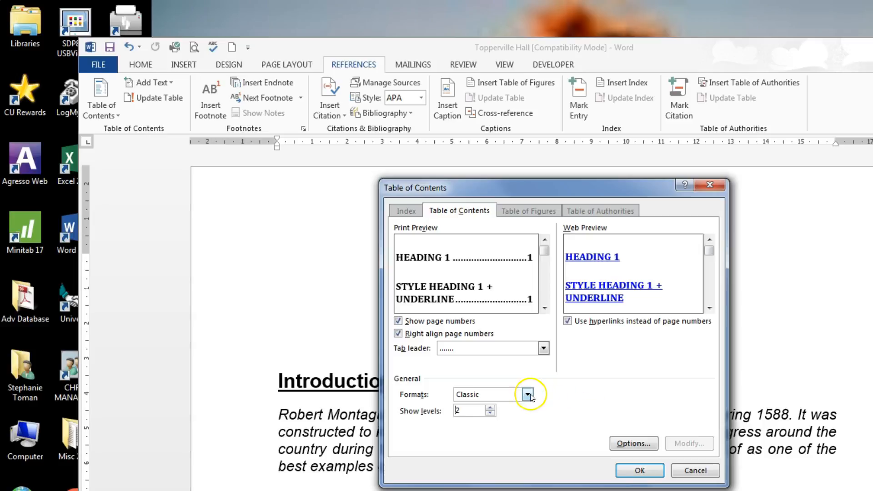
left_click(527, 394)
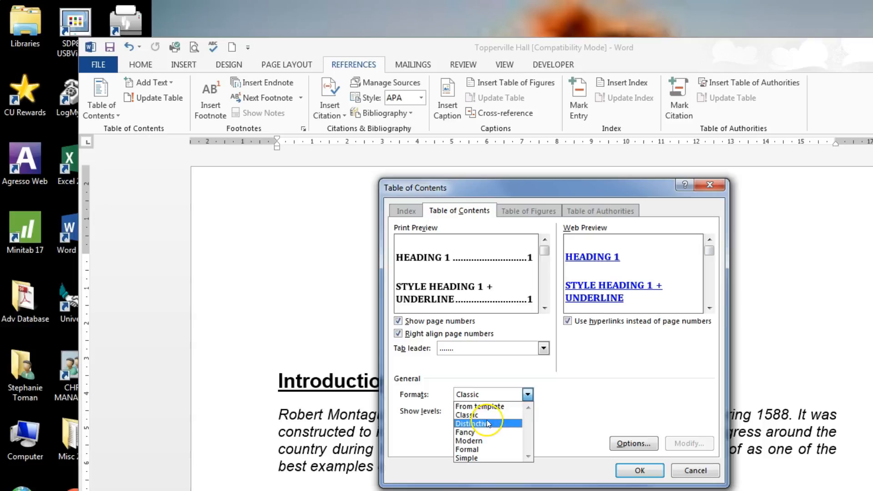
left_click(468, 416)
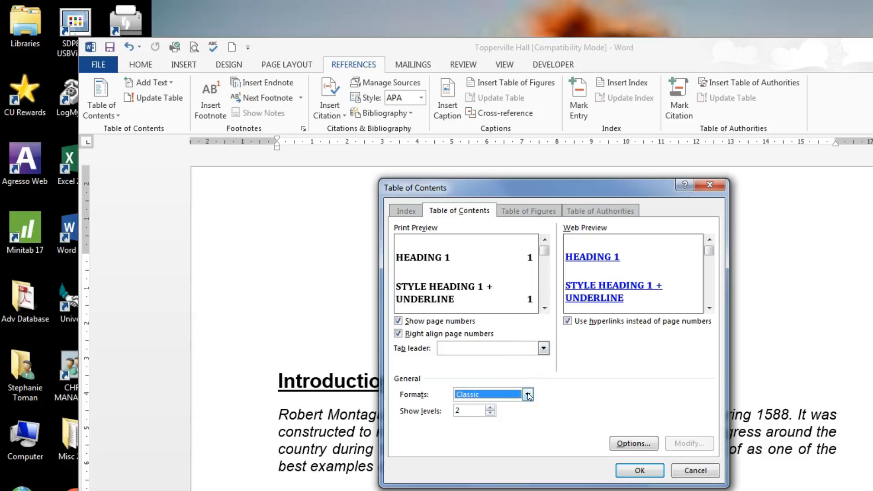
left_click(542, 348)
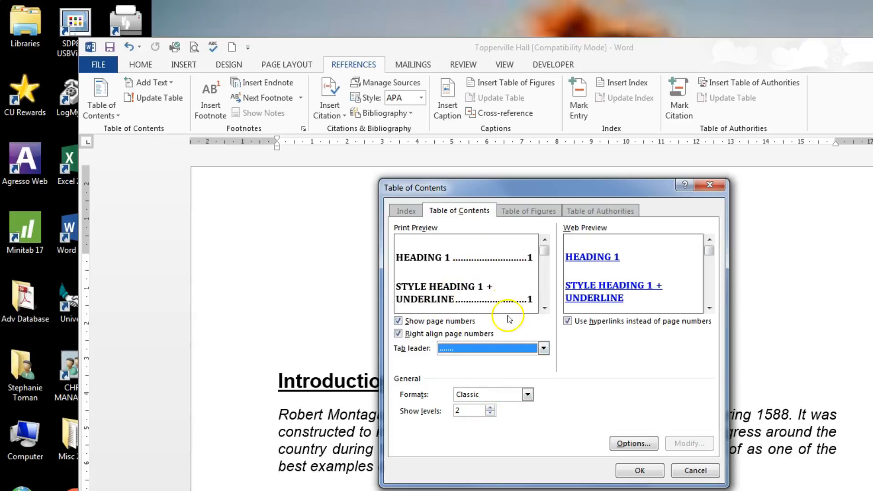
Insert the two-level Classic table of contents with dotted leaders below the title
left_click(640, 470)
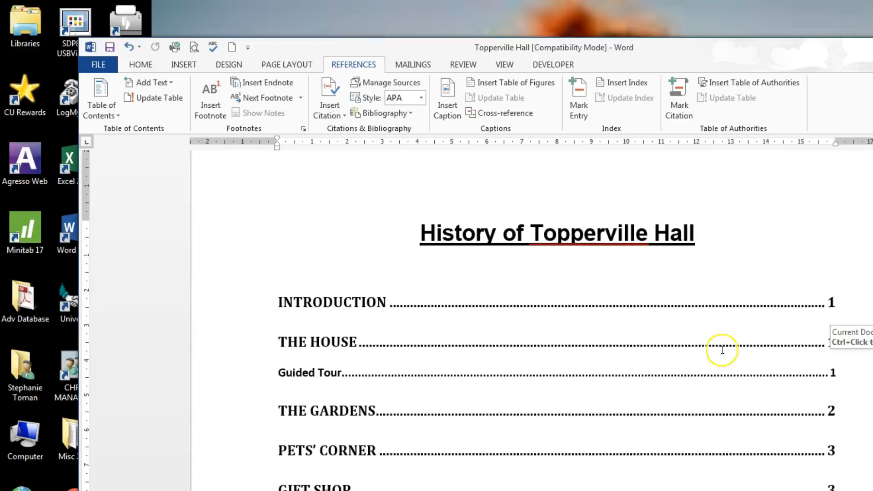
mouse_move(812, 375)
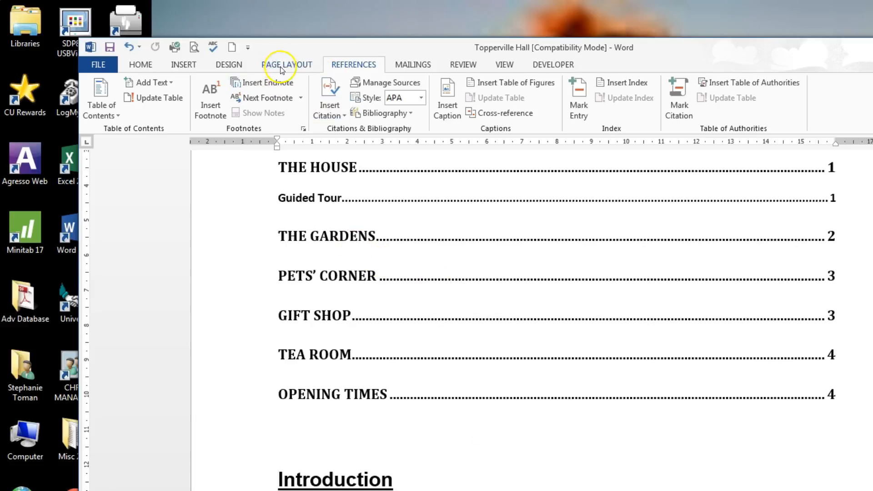
Insert a Next Page section break so Introduction starts on a new page
left_click(286, 64)
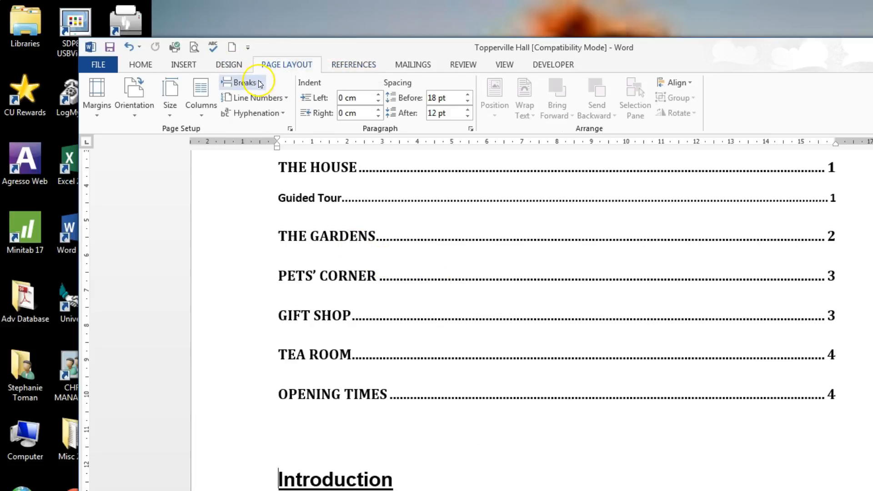
left_click(242, 82)
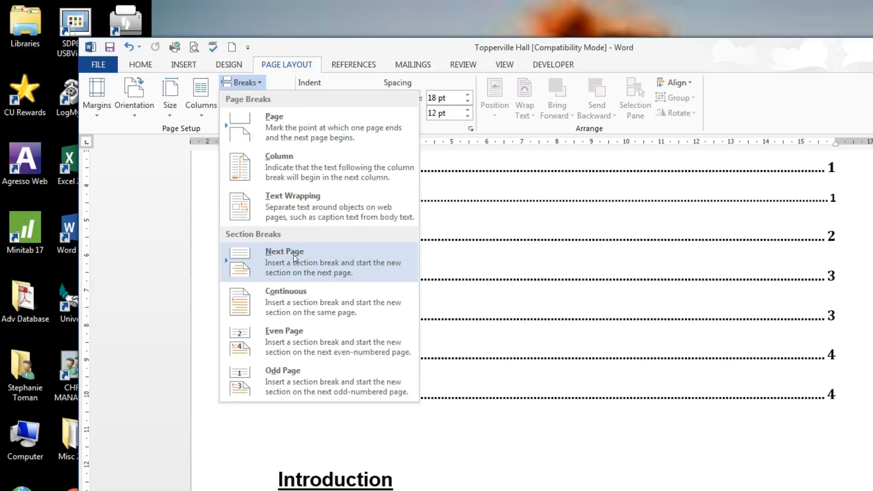
left_click(283, 260)
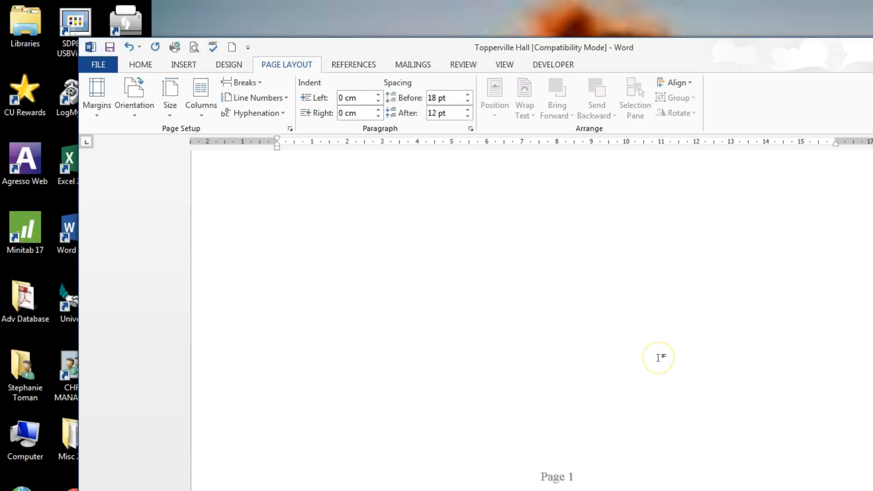
mouse_move(661, 366)
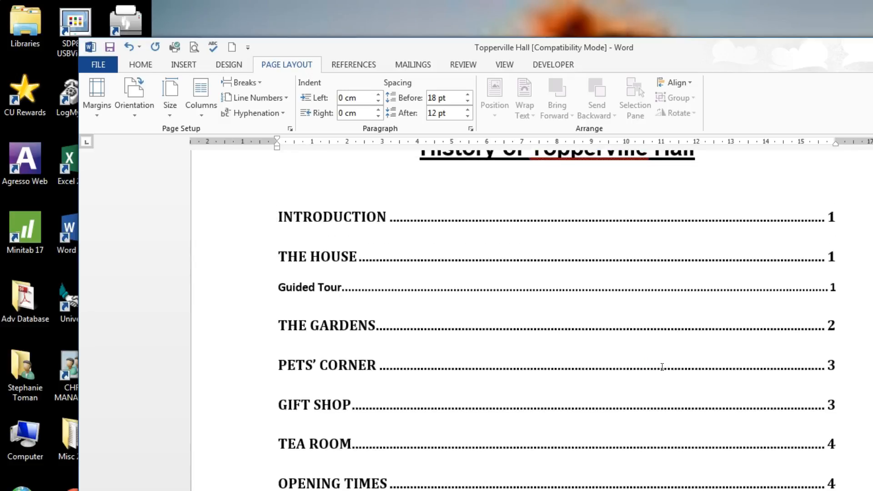
mouse_move(830, 219)
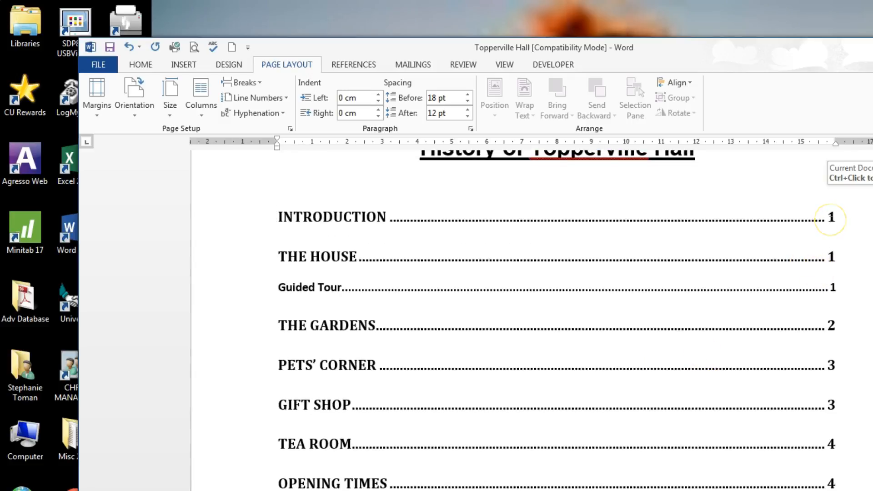
mouse_move(831, 219)
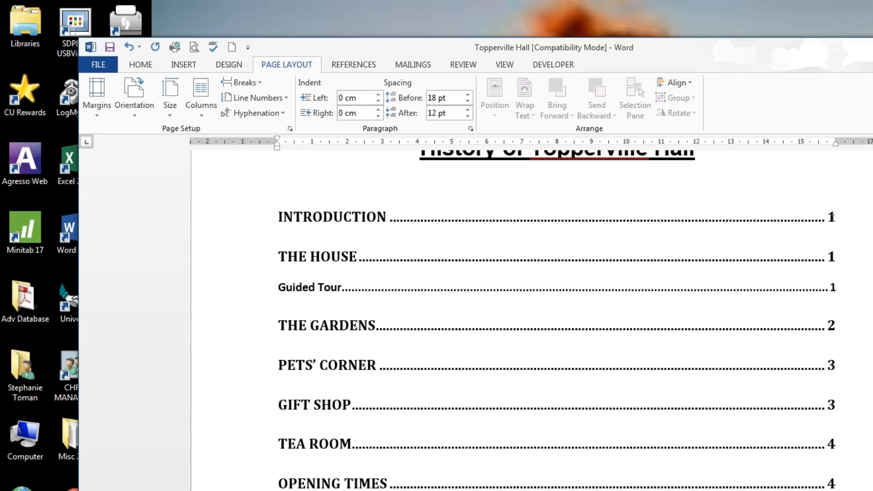
mouse_move(822, 218)
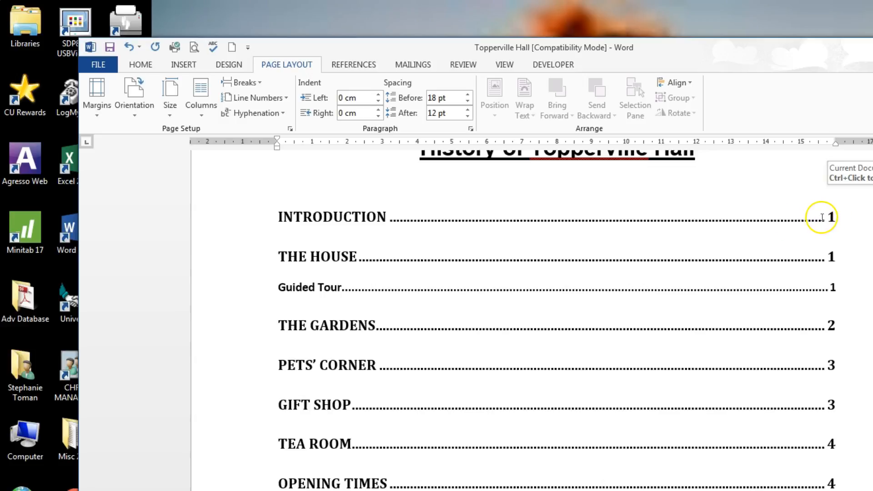
Update the table of contents page numbers only, moving Introduction and later headings to page 2
right_click(821, 218)
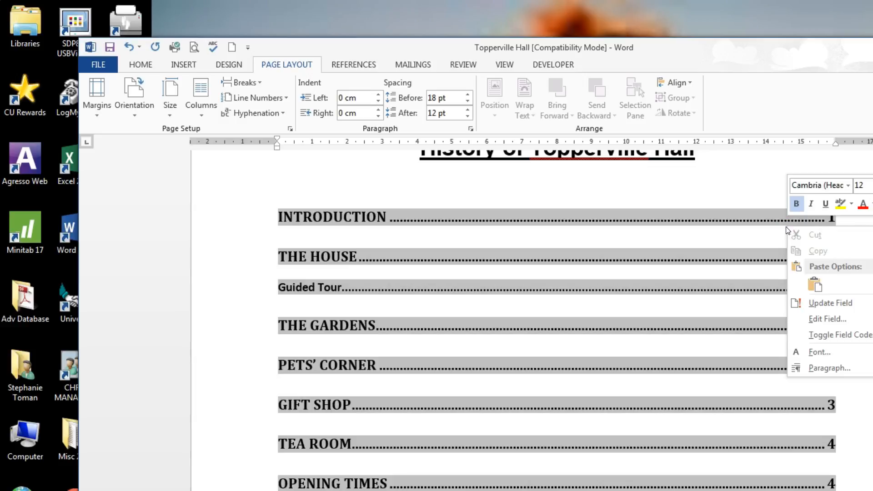
mouse_move(830, 302)
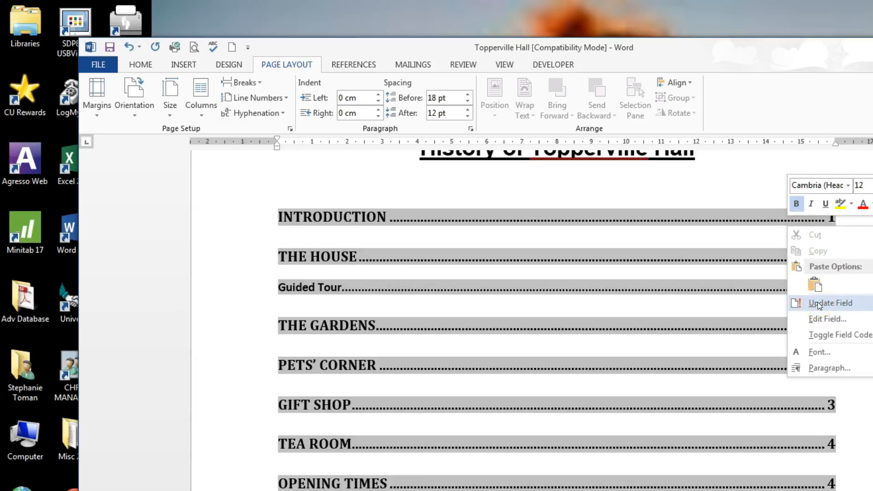
left_click(830, 302)
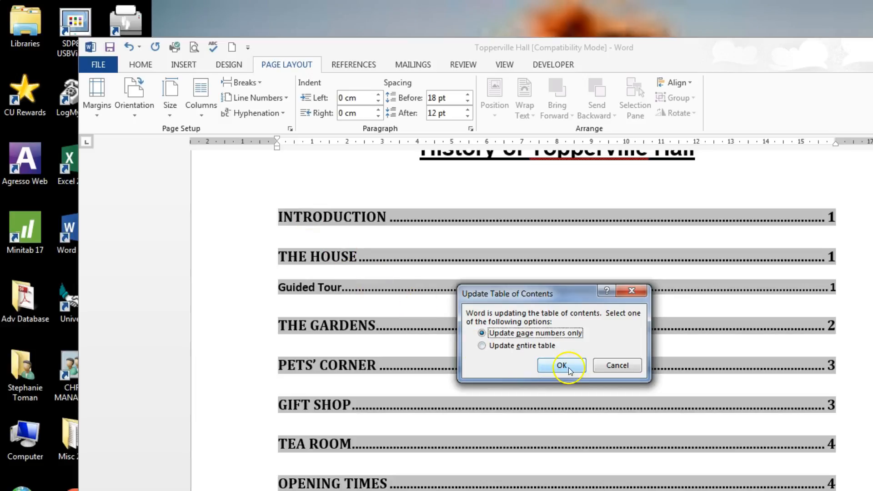
left_click(561, 366)
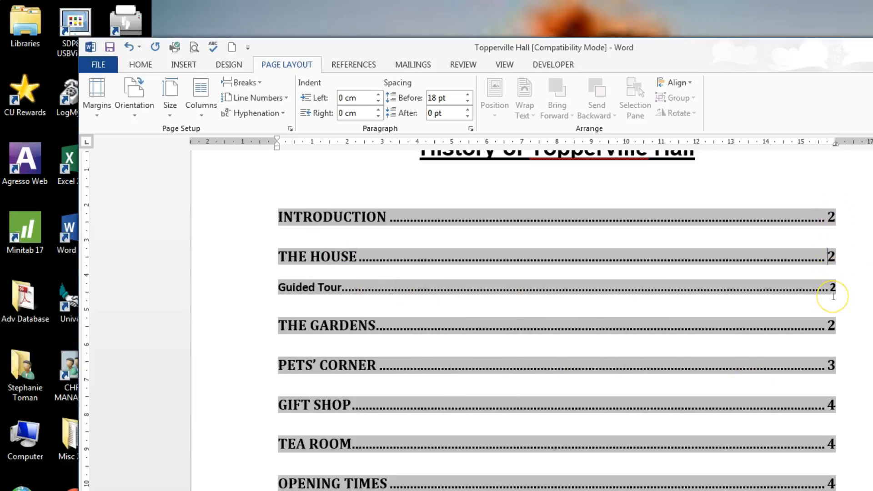
mouse_move(824, 327)
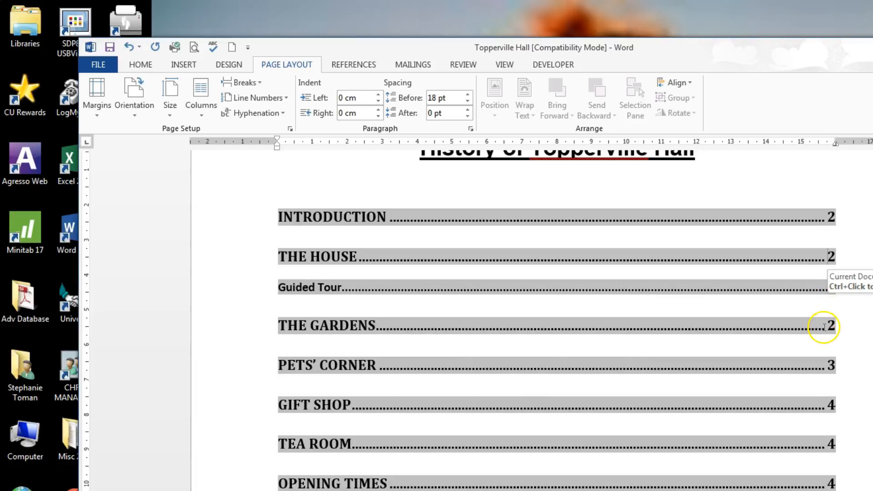